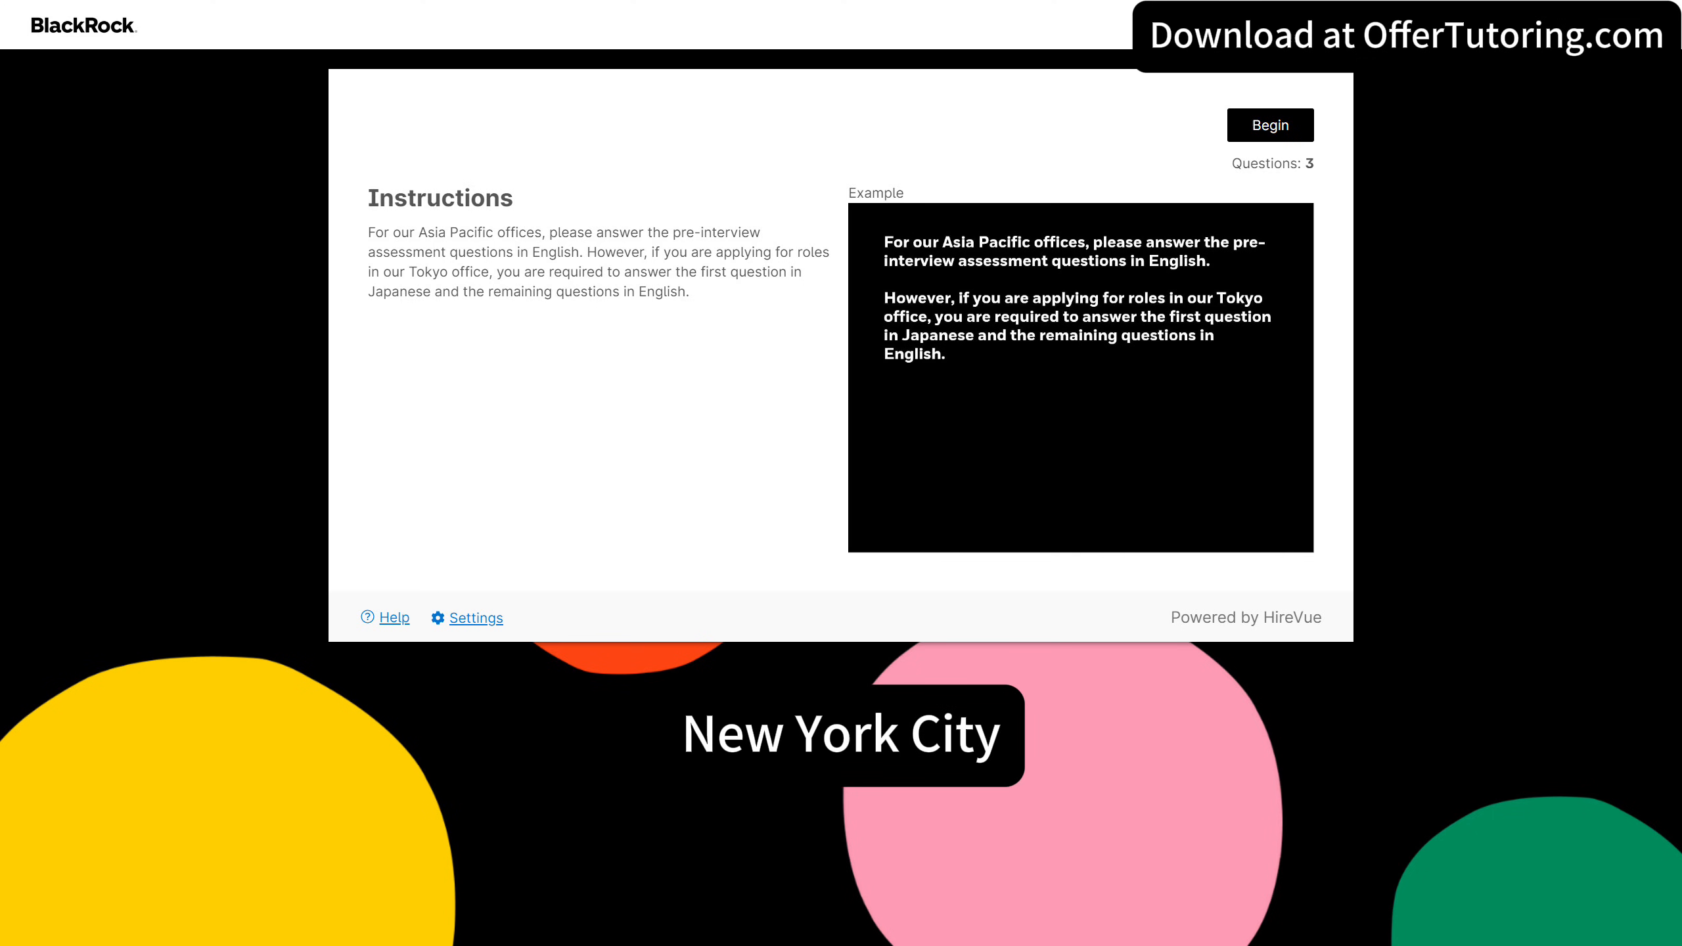
- Move from the interview instructions to the Python challenge editor showing the set-intersection solution passing Tests 1–3
left_click(1268, 124)
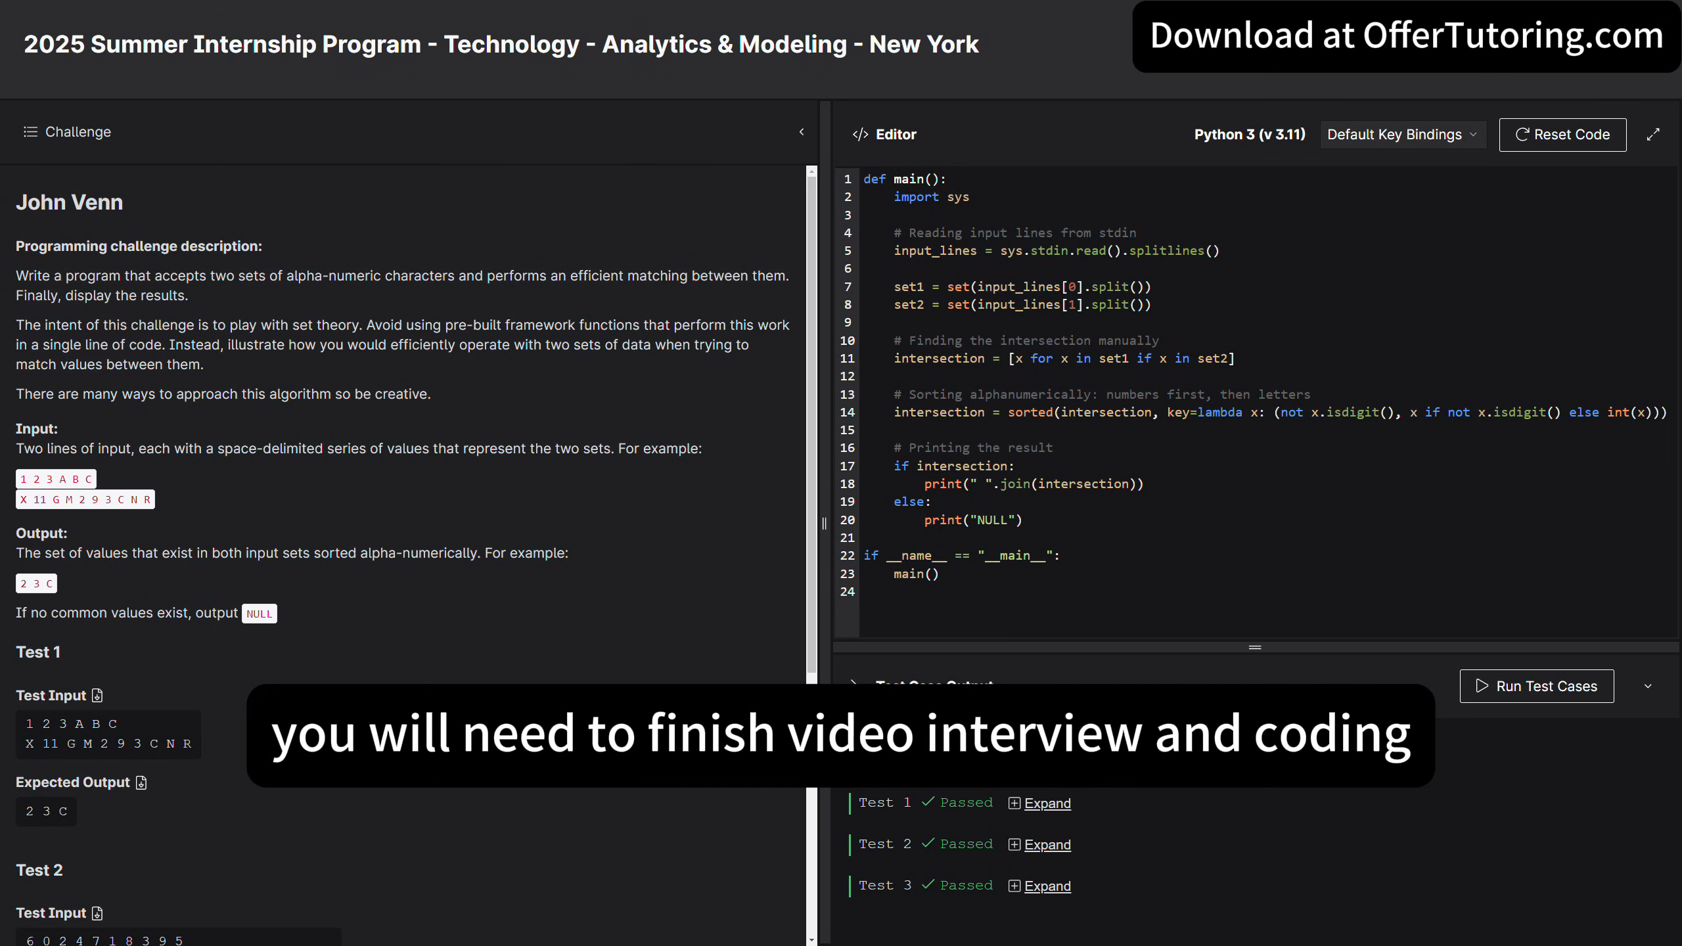
- Show the Python 3 (v 3.11) coding challenge start page, then the three-question video assessment instructions
left_click(1535, 685)
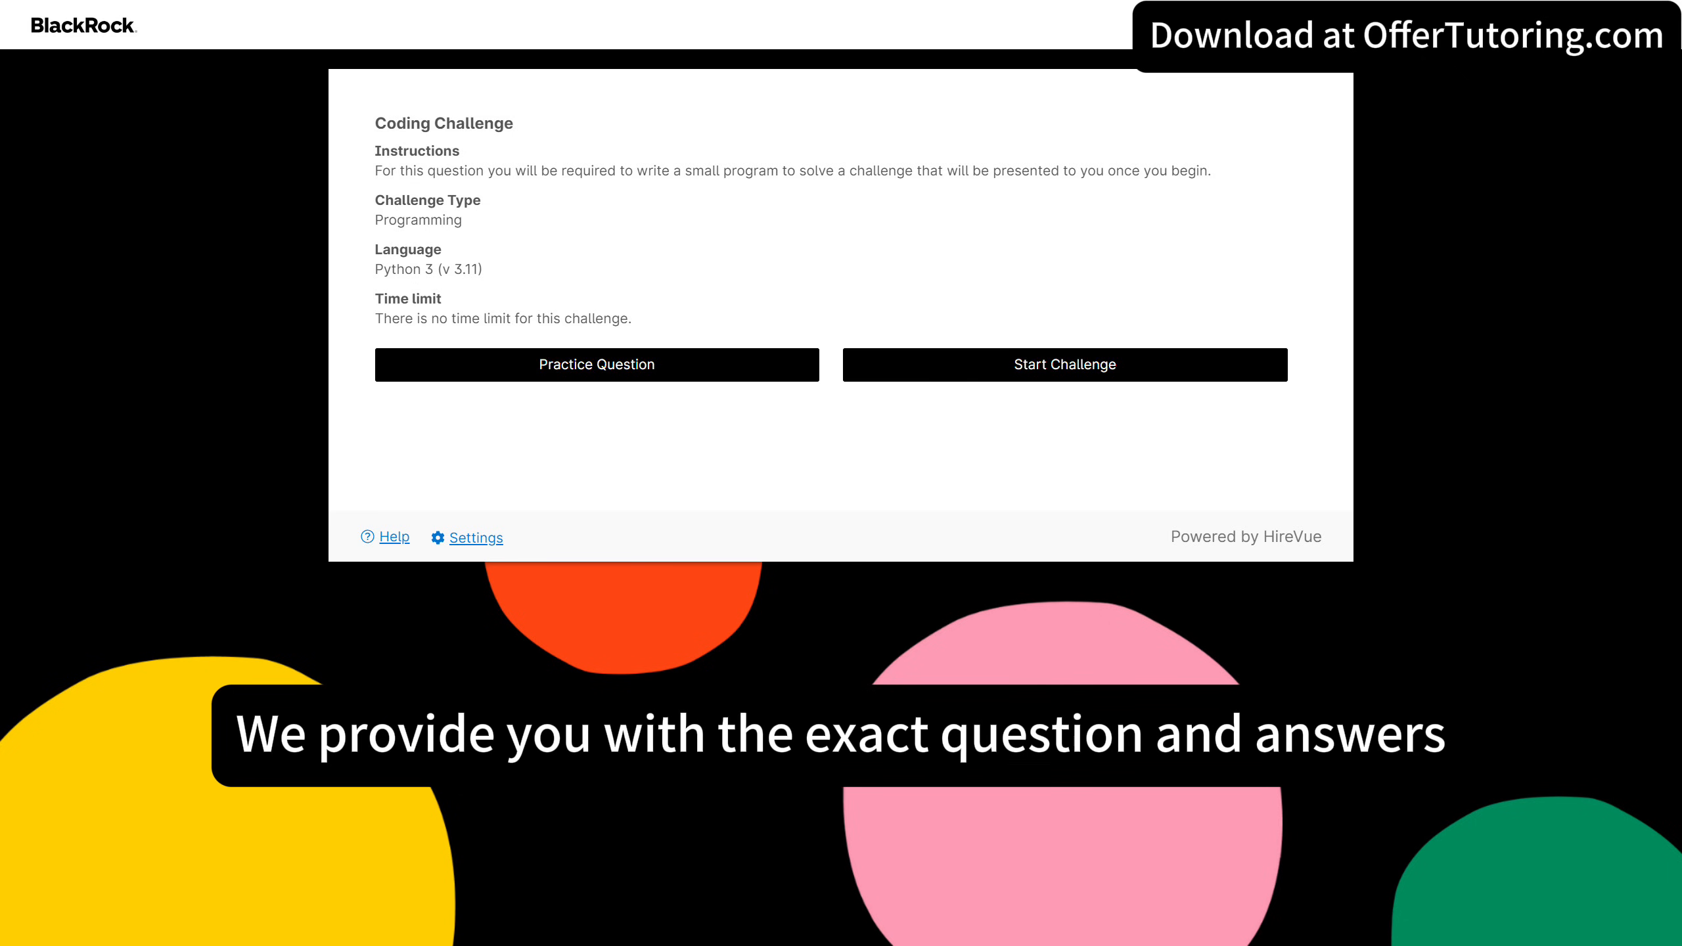
left_click(1063, 365)
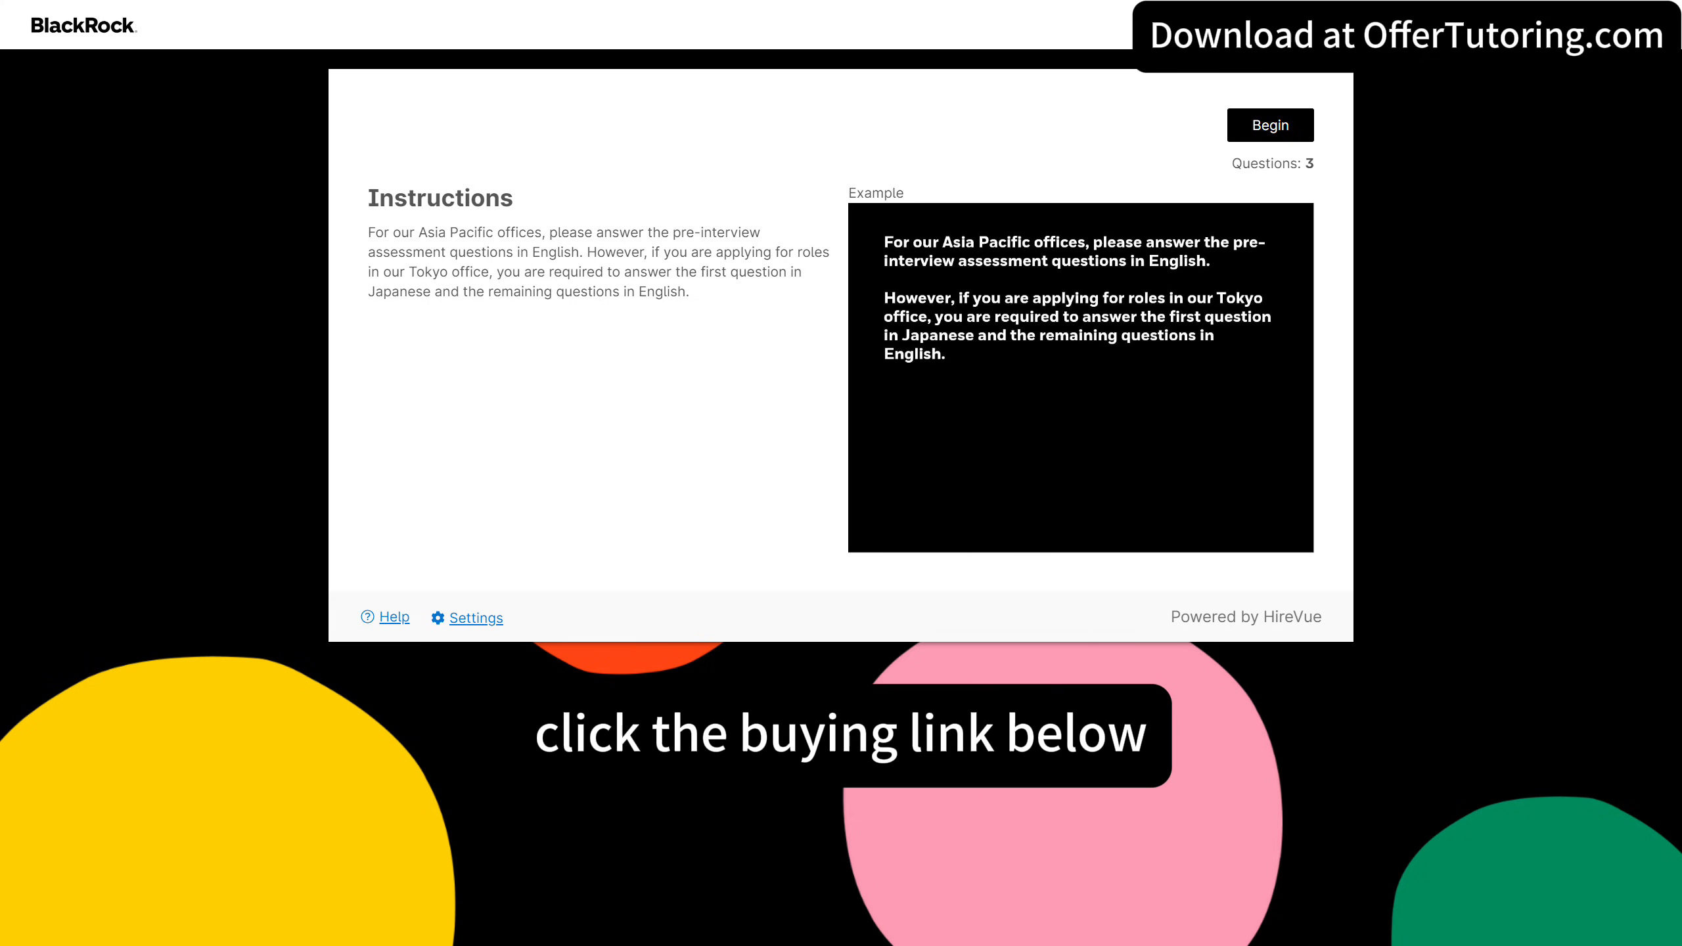
- Begin the assessment to show question 2 of 3 on a data-driven decision with prep time counting down
left_click(1270, 124)
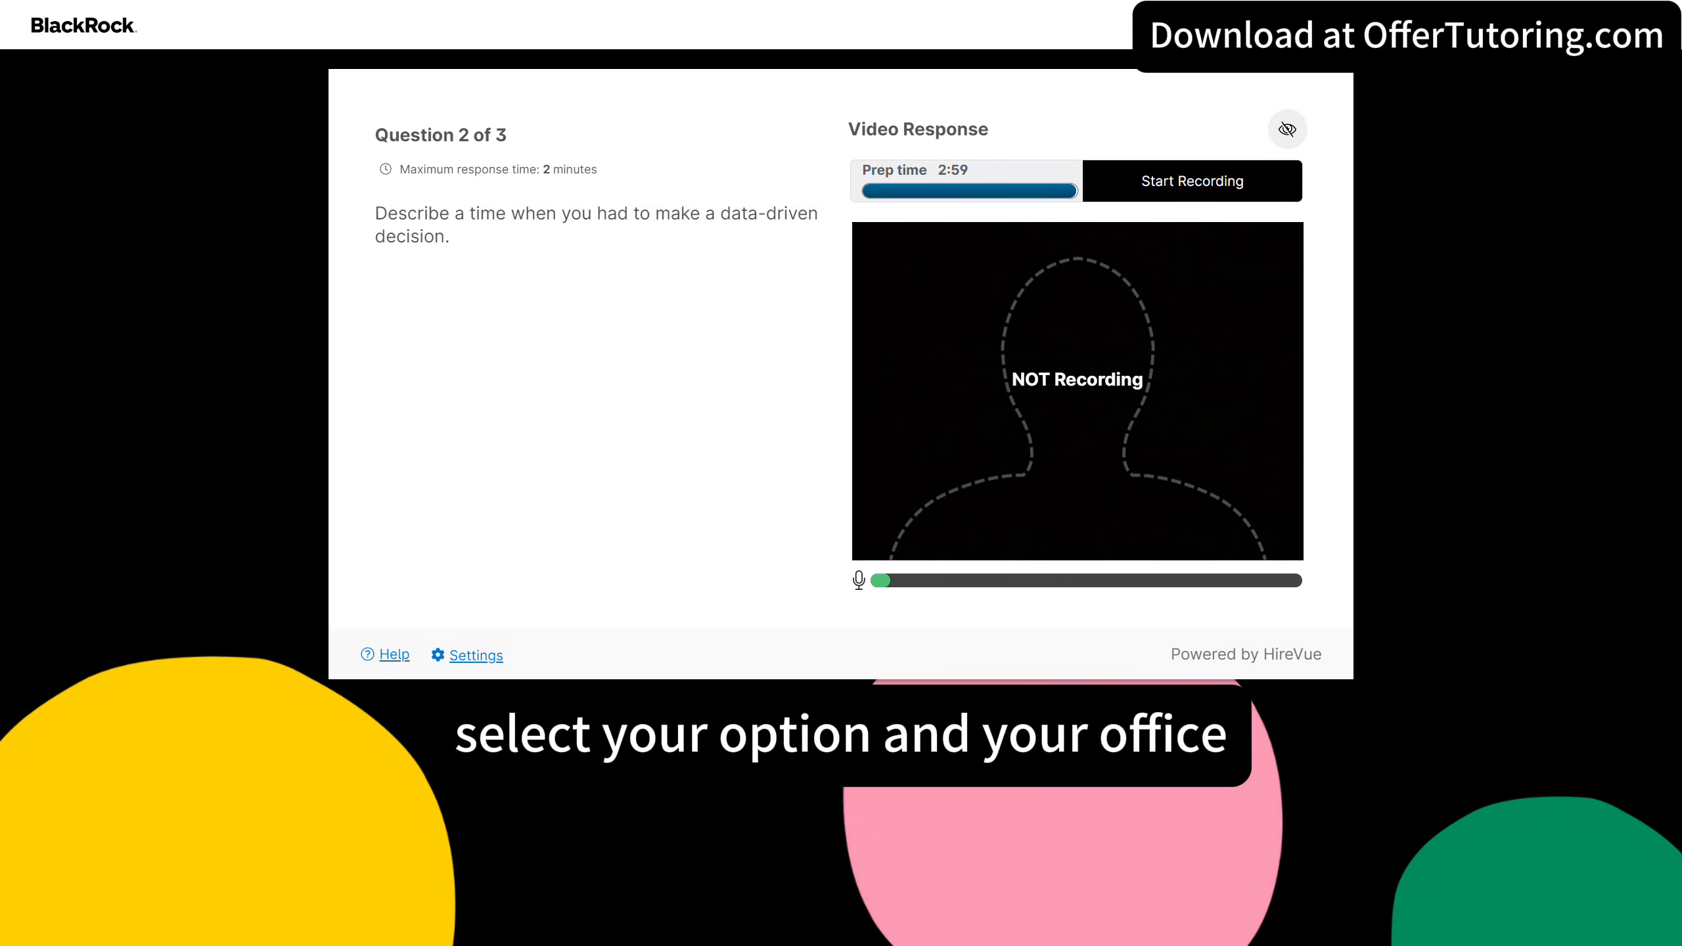